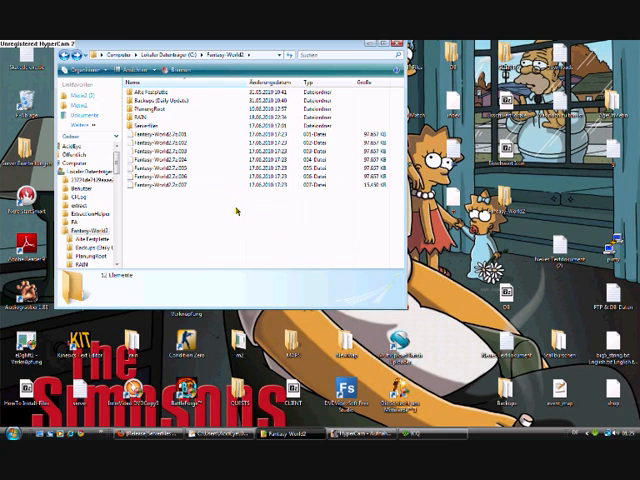
pyautogui.moveTo(172, 196)
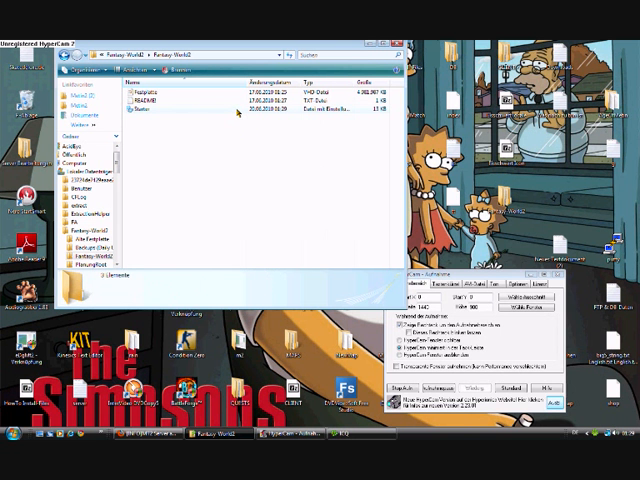
# Launch the game server executable so its console window appears.
pyautogui.doubleClick(132, 116)
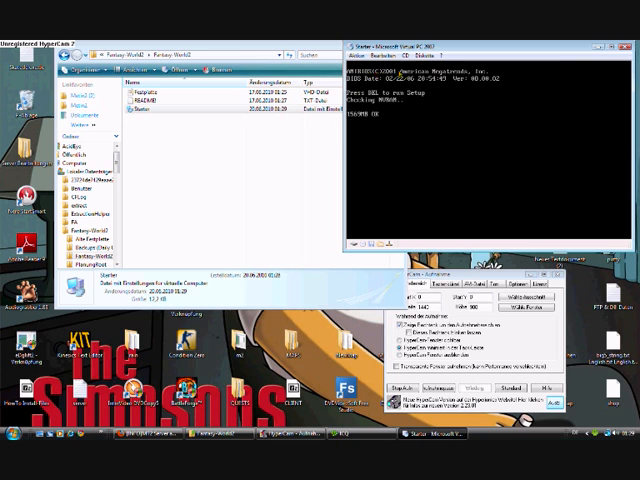